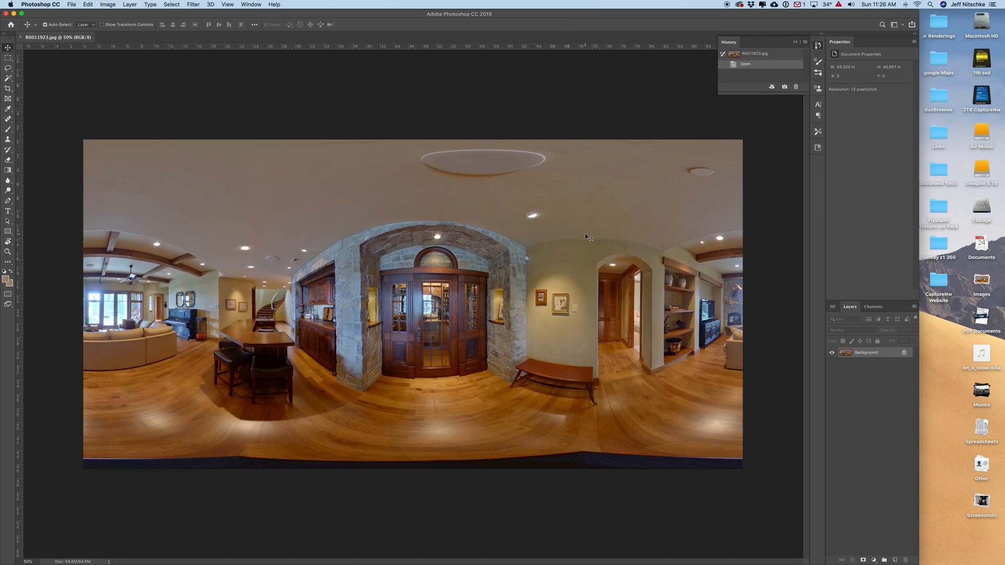
mouse_move(593, 234)
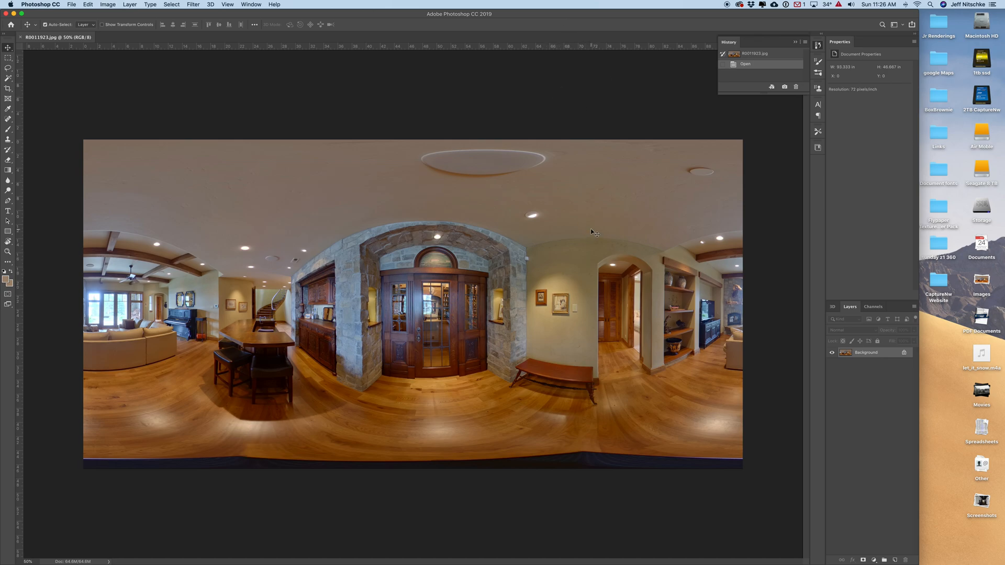
mouse_move(603, 475)
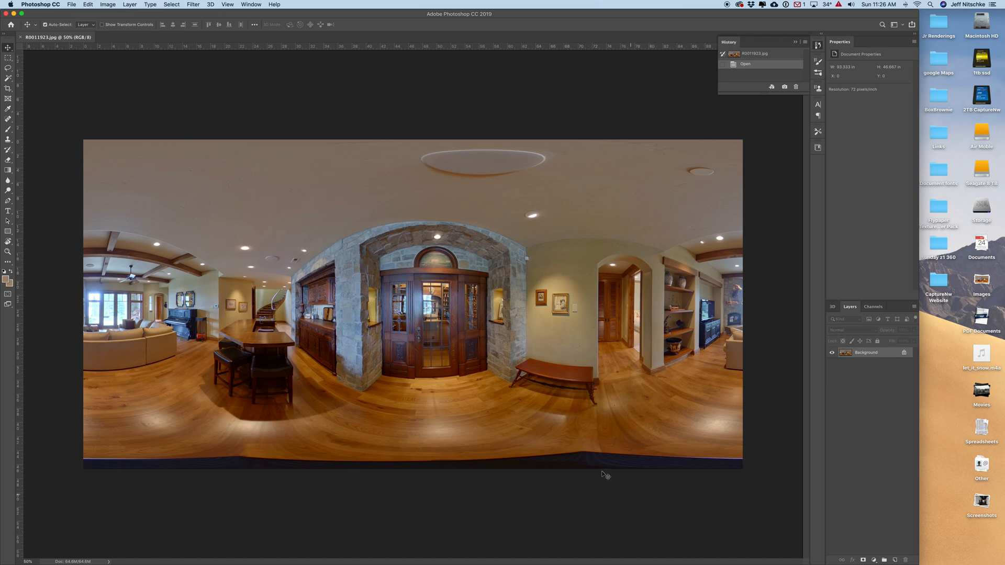
mouse_move(597, 468)
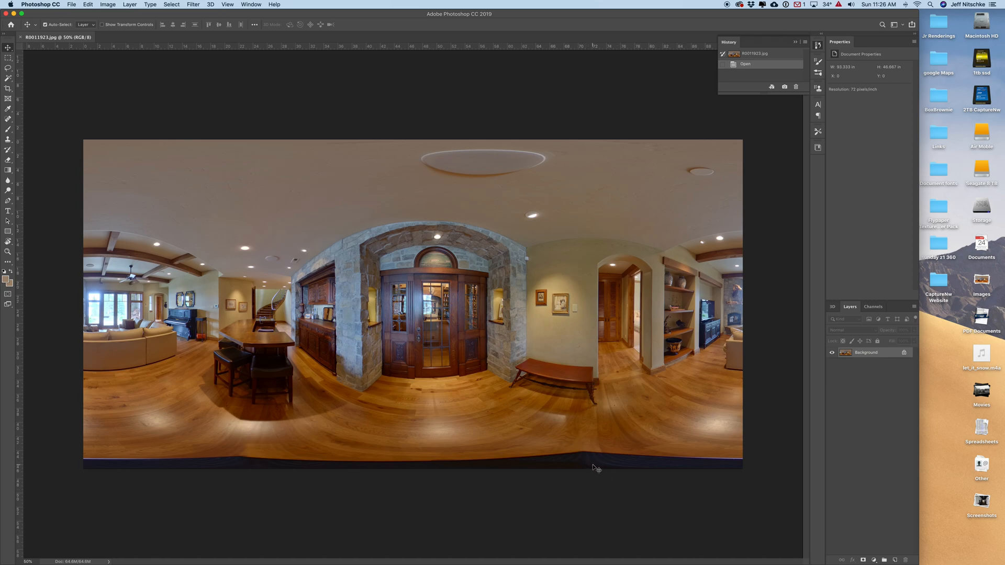
mouse_move(585, 471)
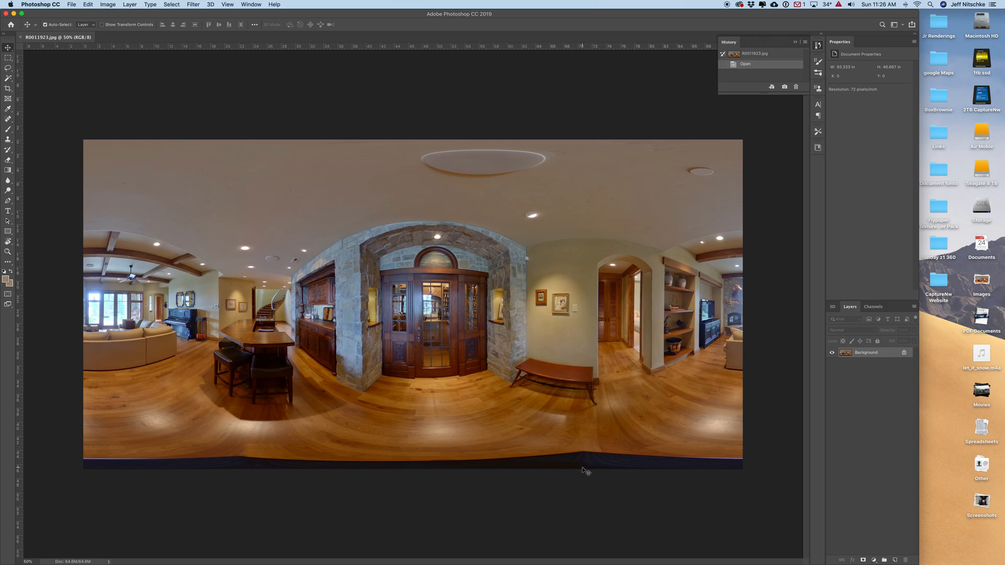
mouse_move(515, 425)
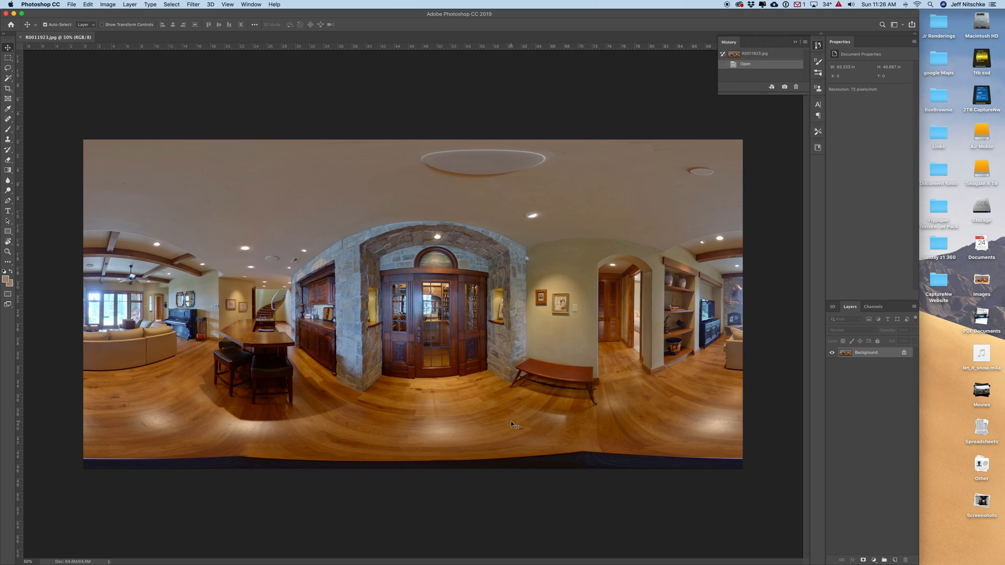
mouse_move(483, 425)
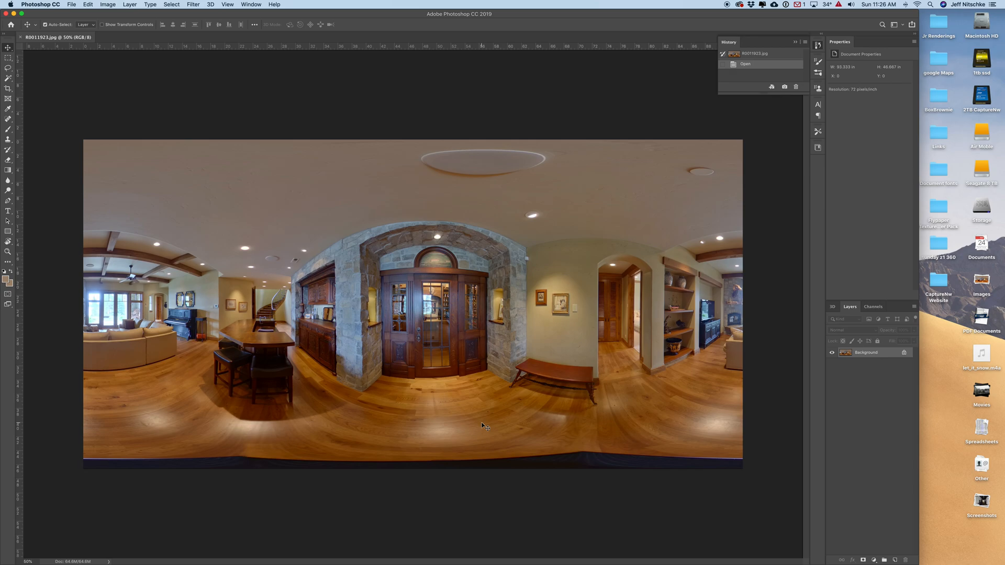
mouse_move(421, 400)
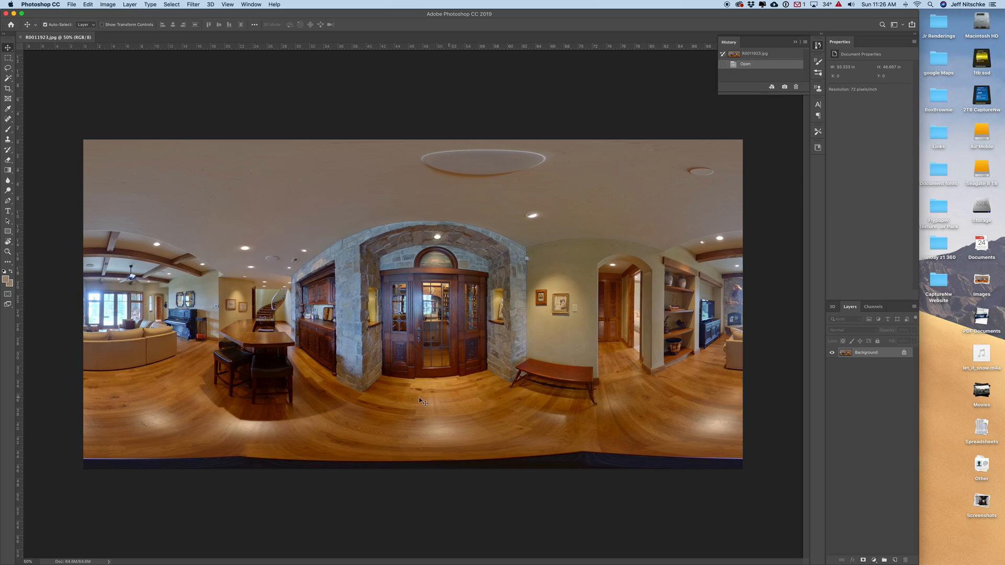
mouse_move(457, 269)
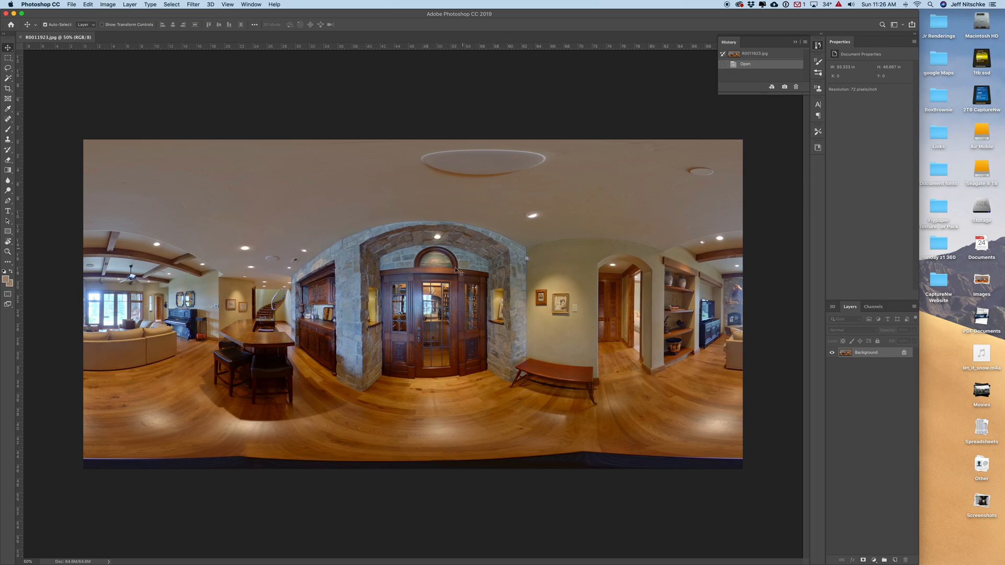
mouse_move(360, 327)
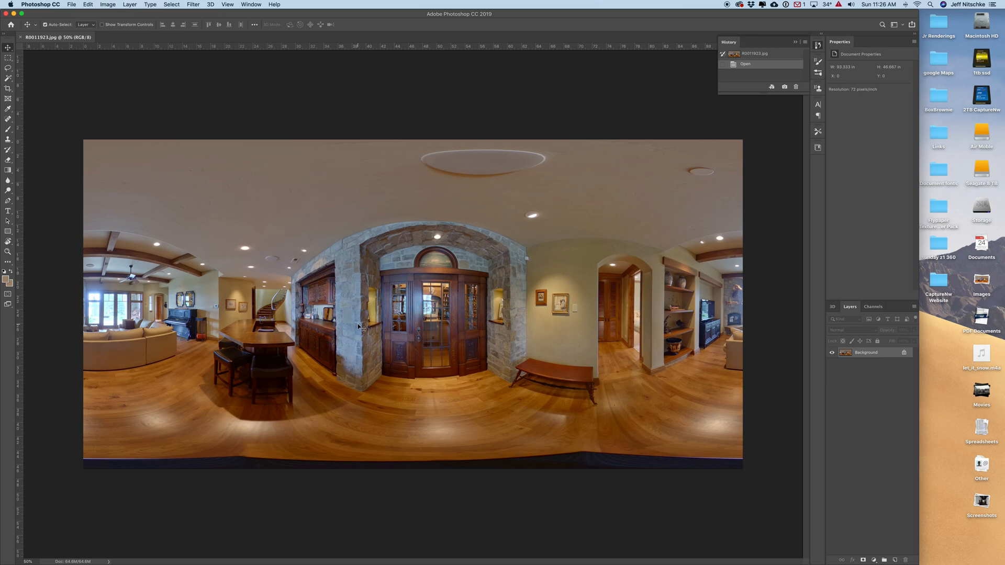
mouse_move(370, 279)
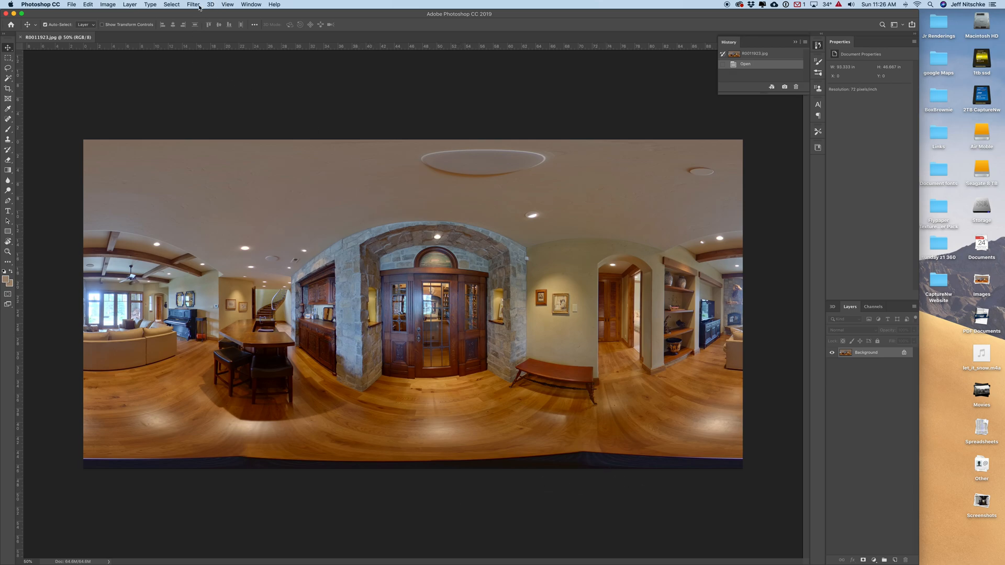
Step: Apply Camera Raw Filter's Auto tone corrections to brighten the panorama
left_click(192, 4)
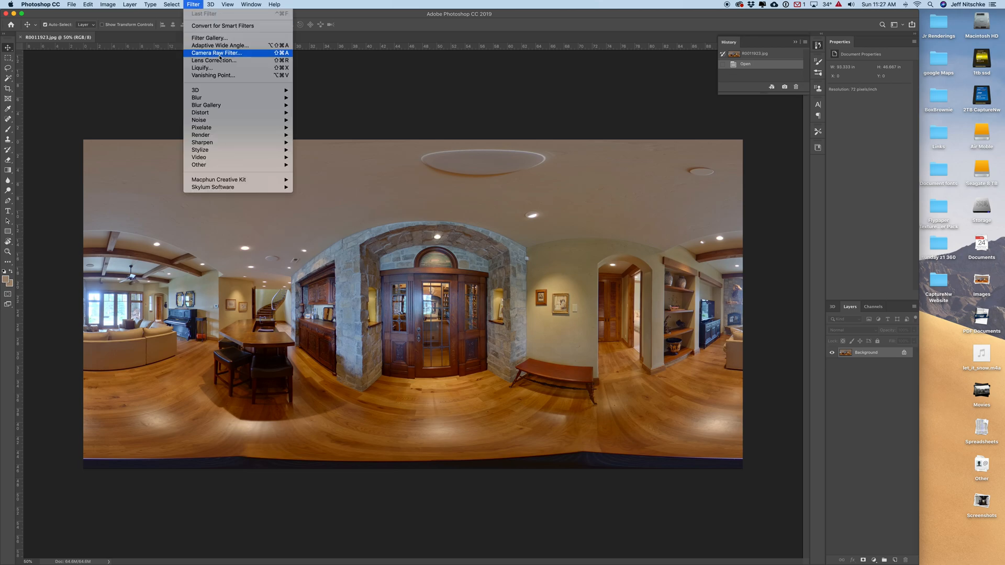
left_click(216, 53)
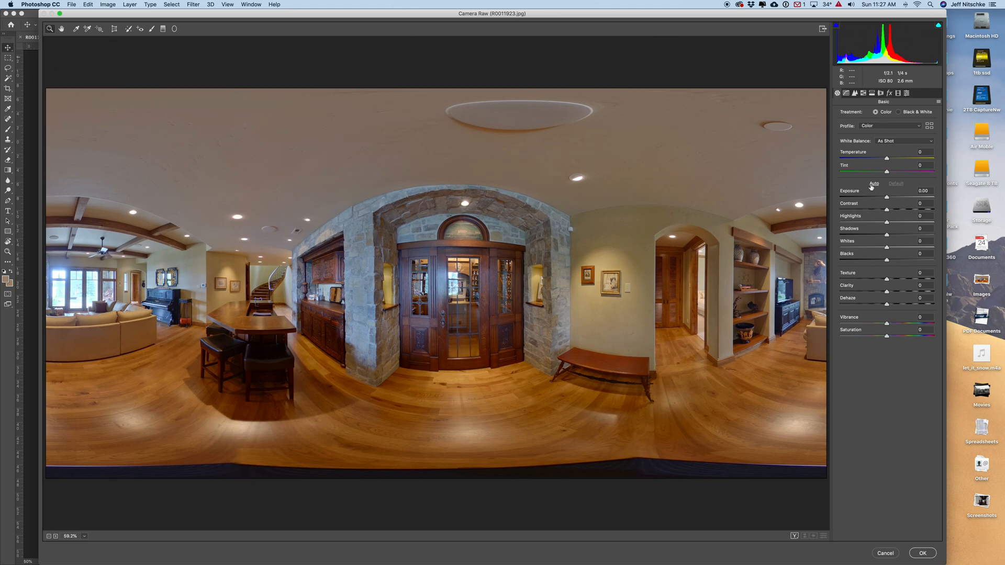
left_click(873, 184)
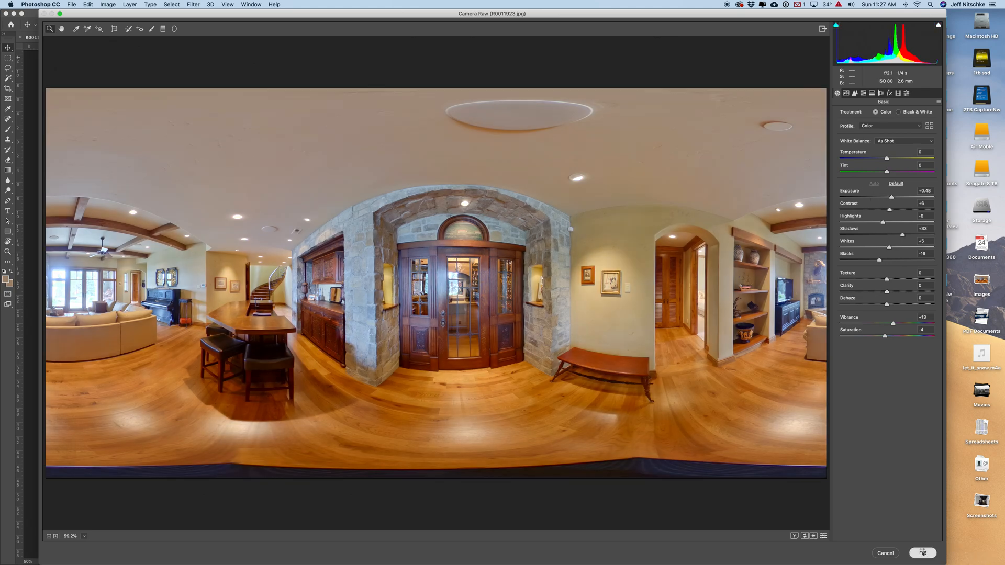
left_click(922, 553)
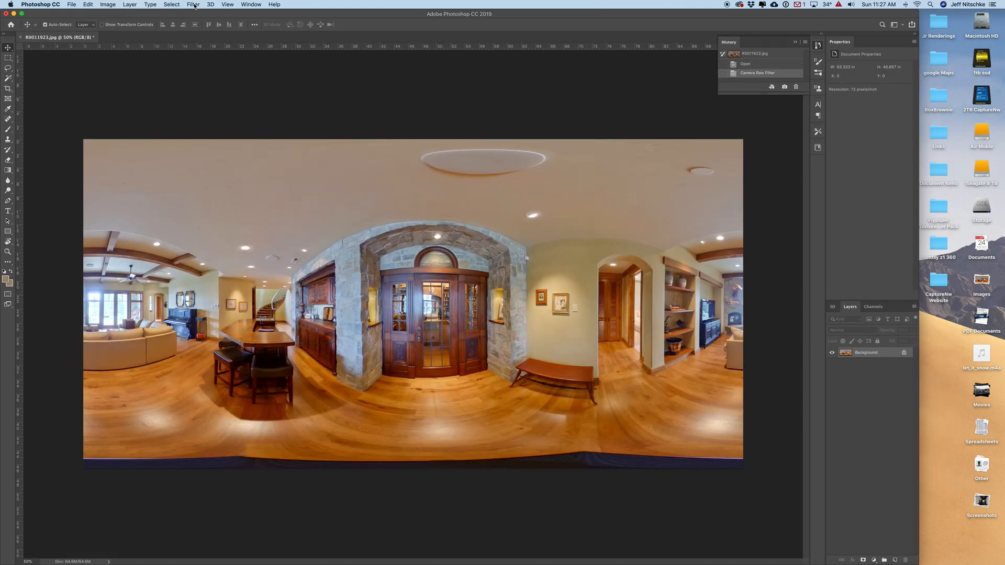
Step: Enhance the panorama with Intensify CK's Elegant Softness preset and return it to the document
left_click(193, 4)
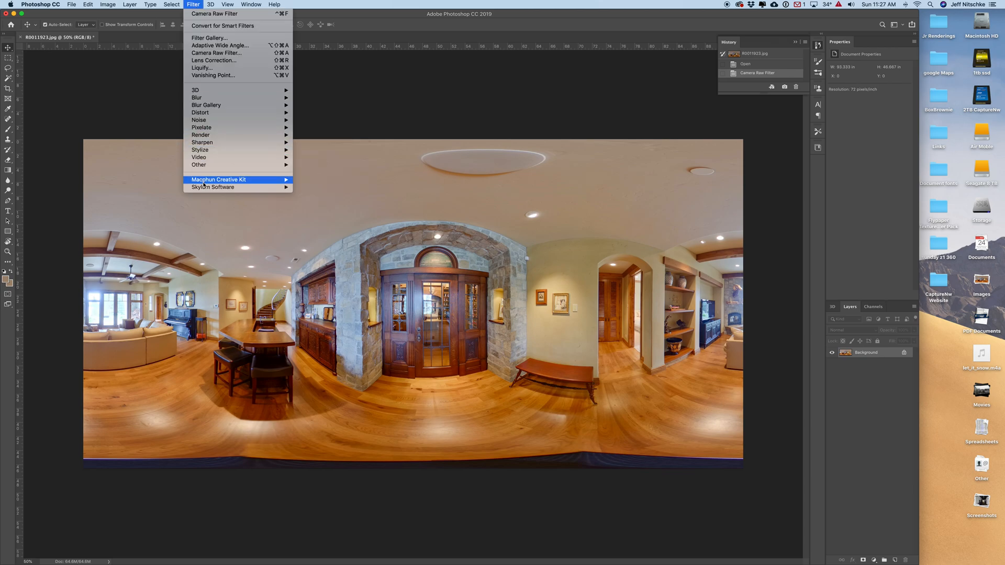
mouse_move(219, 179)
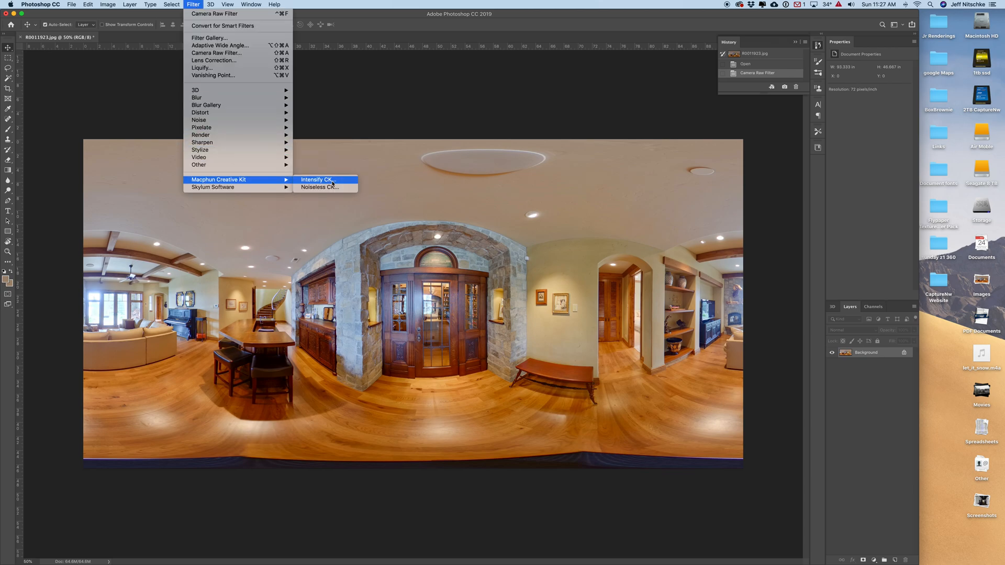
left_click(317, 180)
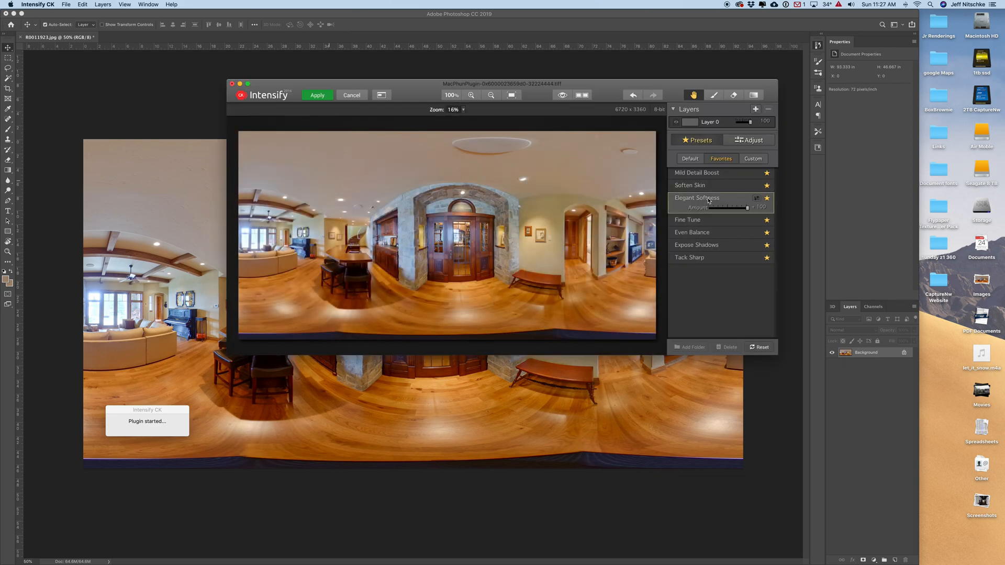
left_click(316, 94)
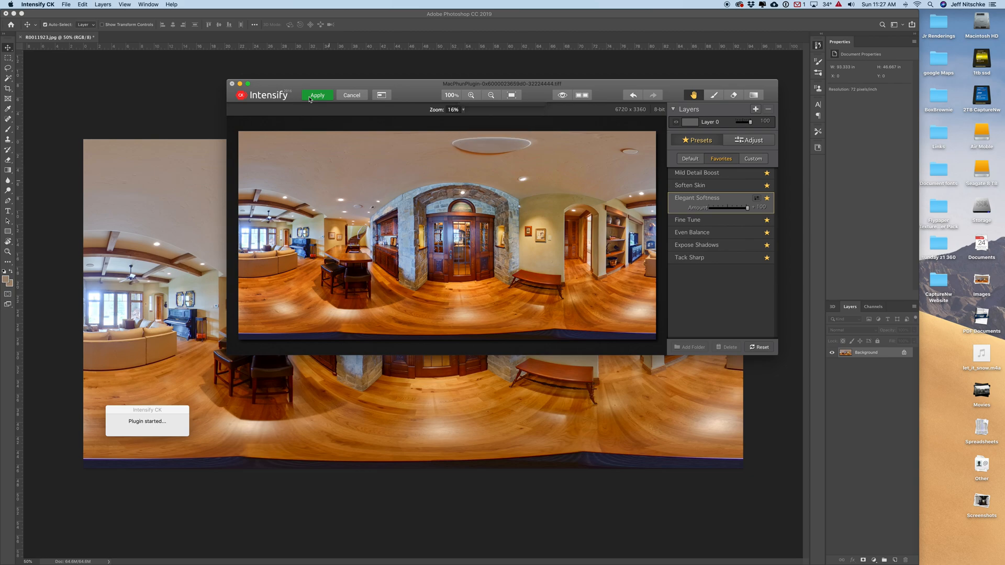
left_click(316, 95)
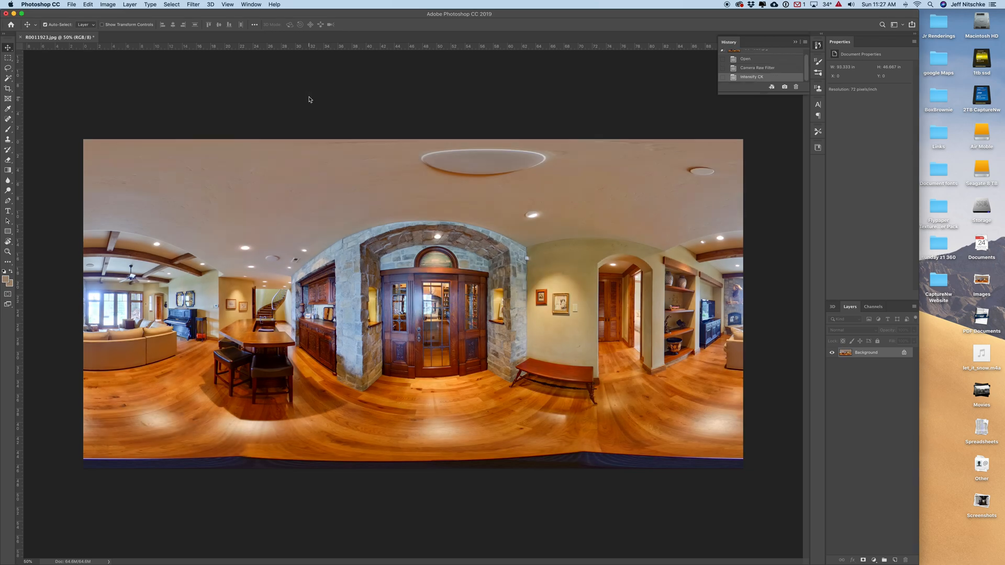
mouse_move(630, 462)
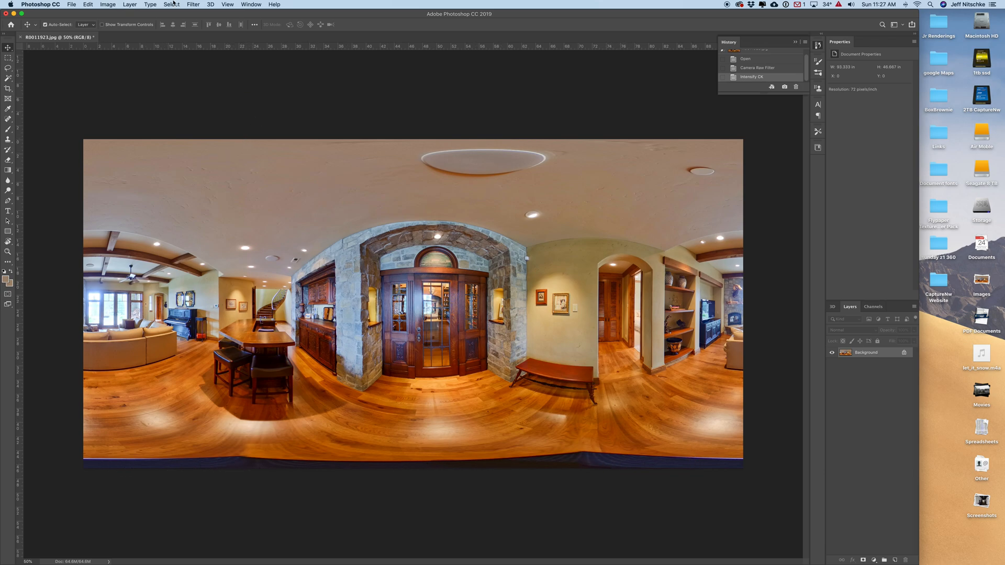
Step: Import the image as a 3D spherical panorama and aim the camera down at the floor
left_click(210, 5)
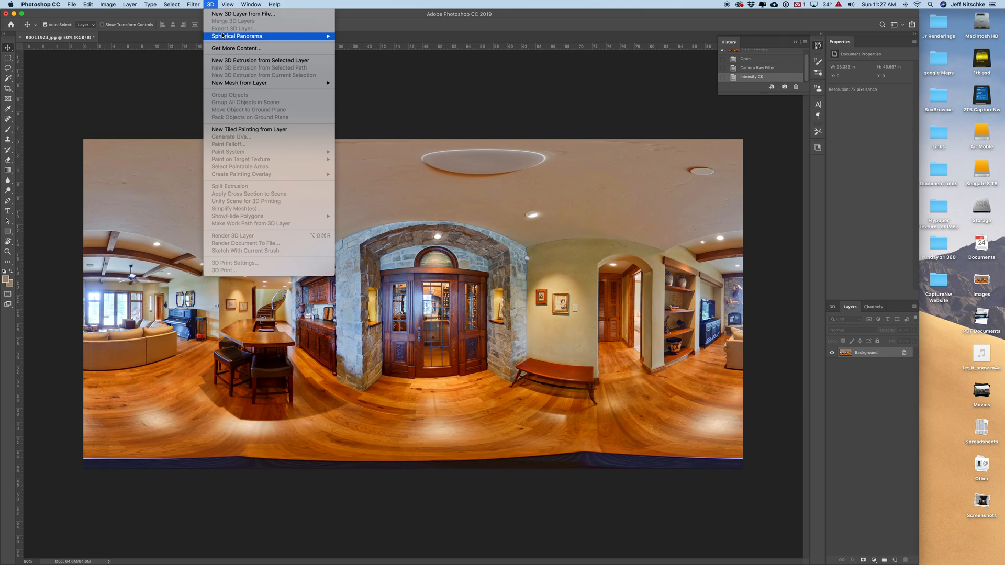
mouse_move(237, 35)
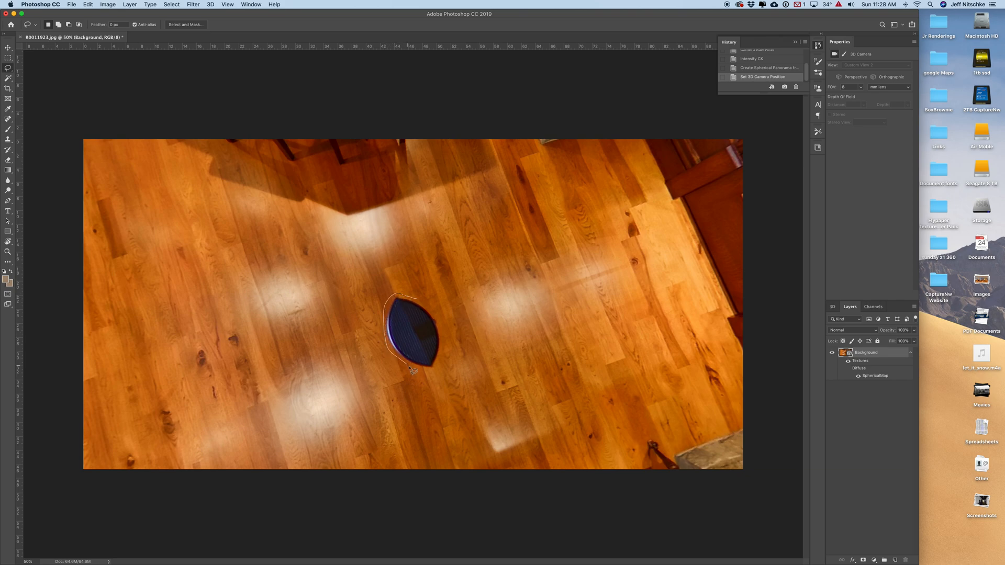
Step: Lasso a selection around the dark monopod base on the wooden floor
left_click_drag(413, 371, 445, 338)
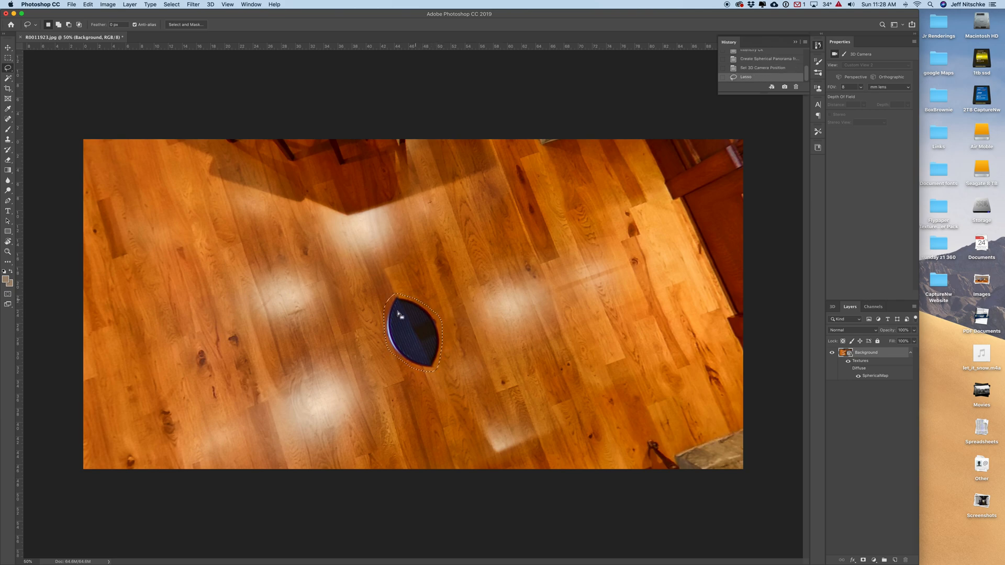
left_click(72, 5)
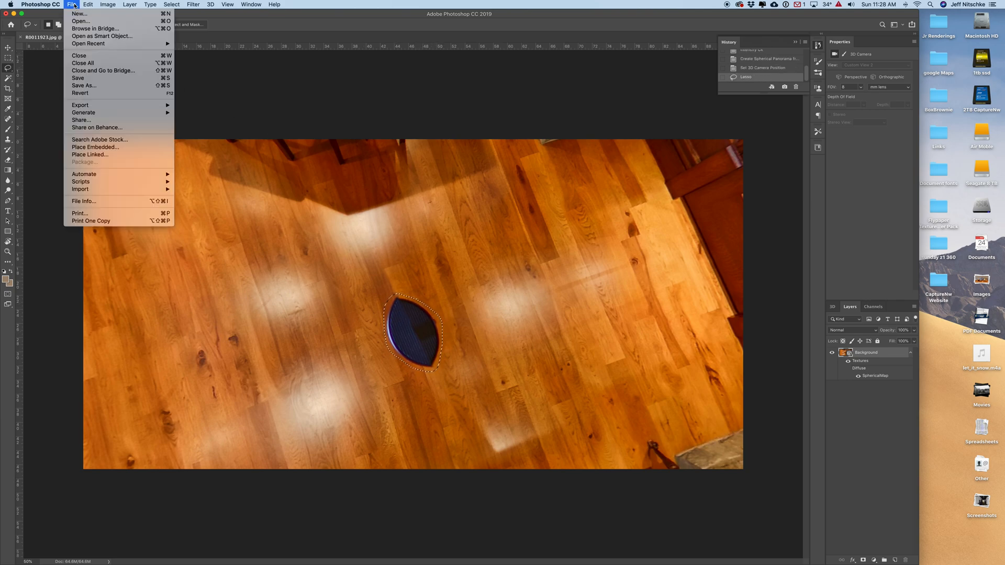
Step: Content-aware fill the monopod base with wood grain and deselect
left_click(88, 5)
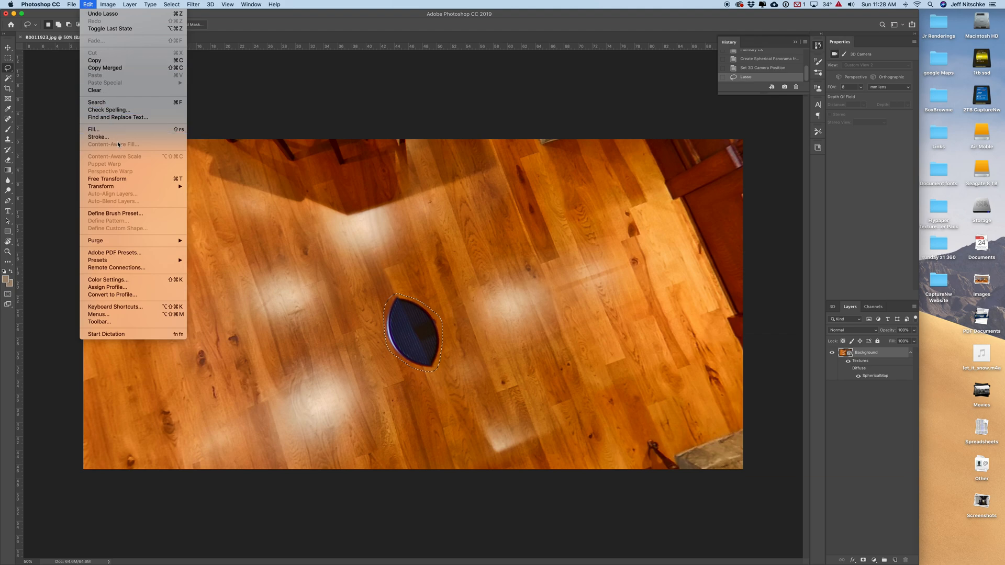
left_click(93, 129)
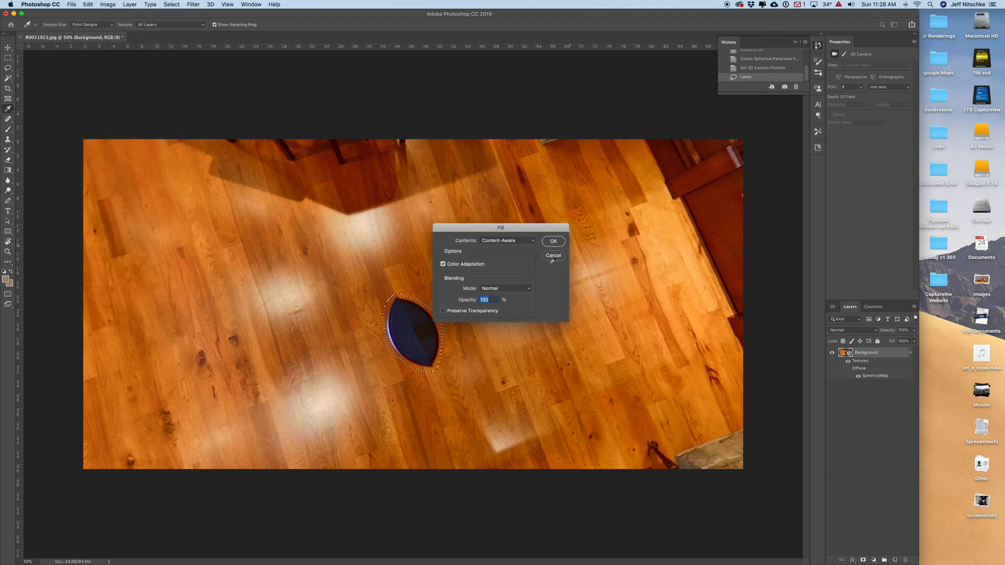
left_click(553, 241)
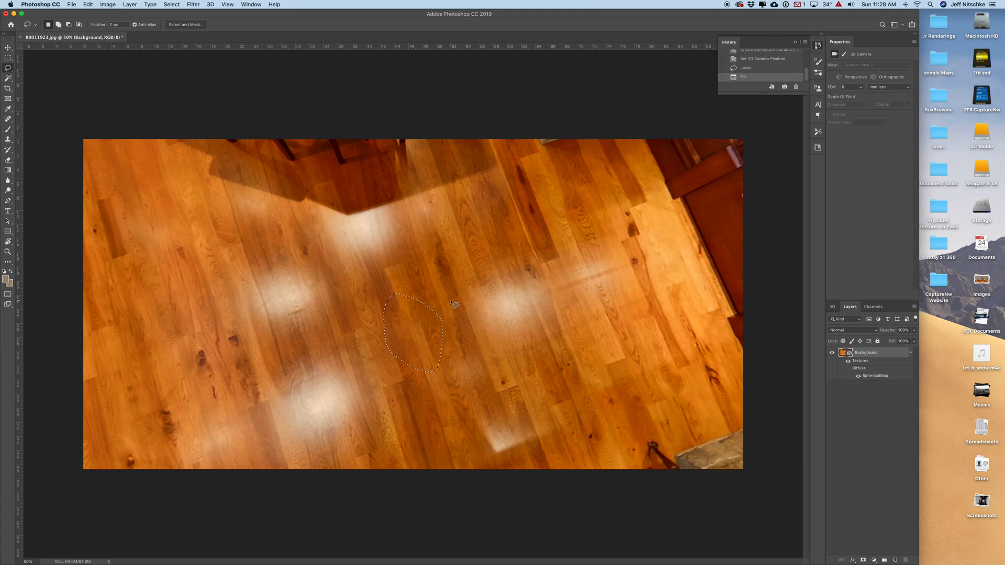
key("cmd+d")
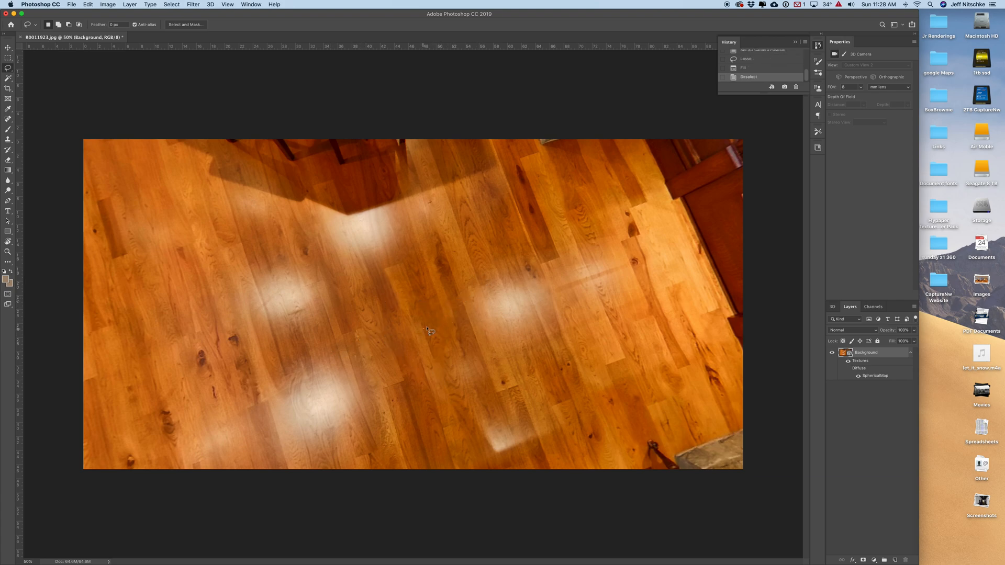
Step: Lasso the thin streak right of the patch and content-aware fill it away
left_click_drag(423, 327, 477, 277)
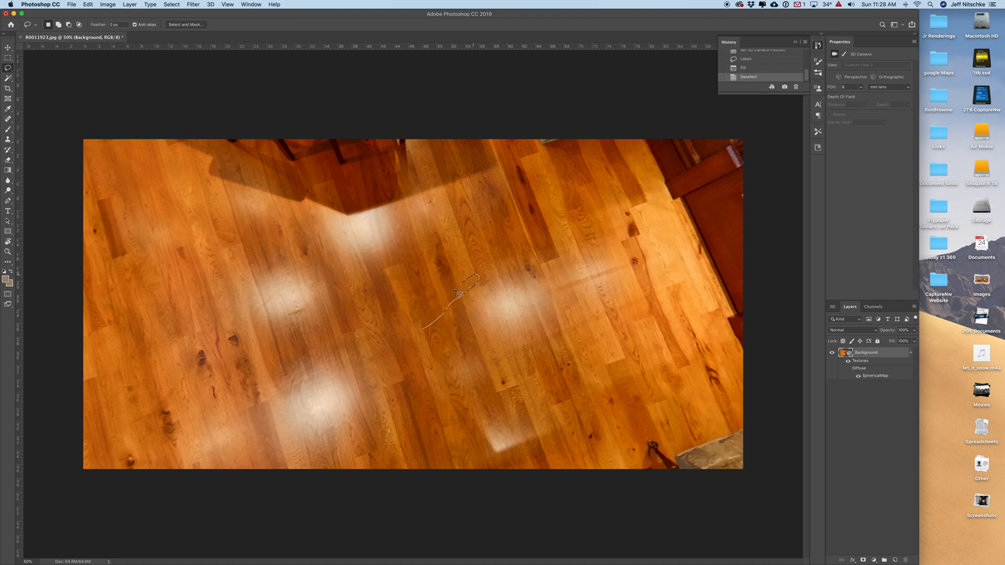
left_click_drag(455, 291, 422, 326)
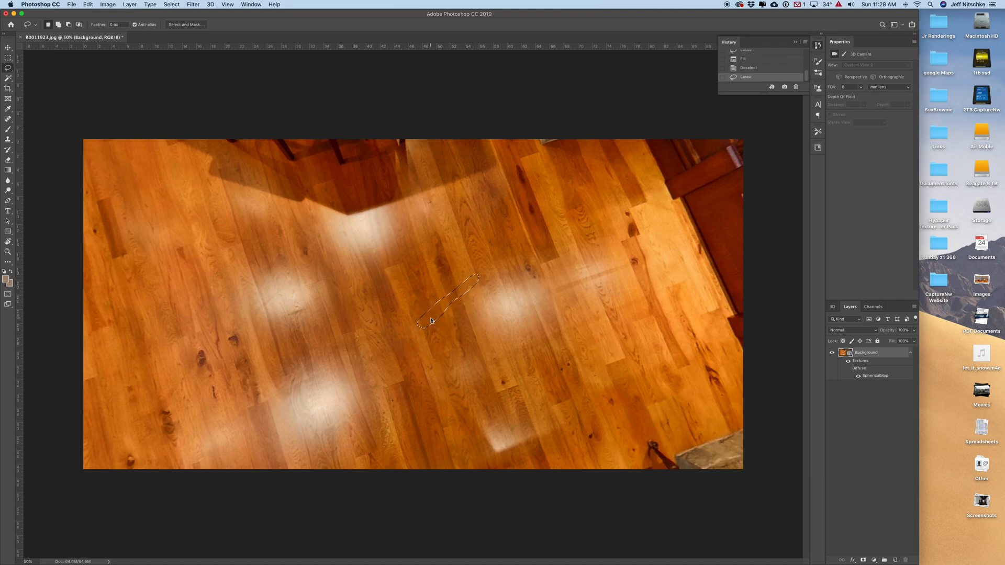
right_click(430, 321)
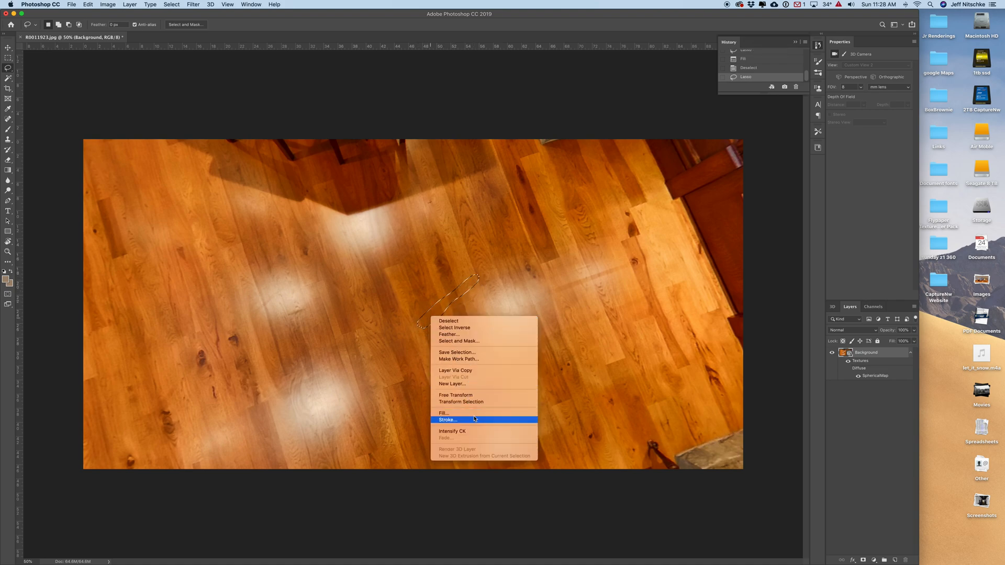
left_click(442, 413)
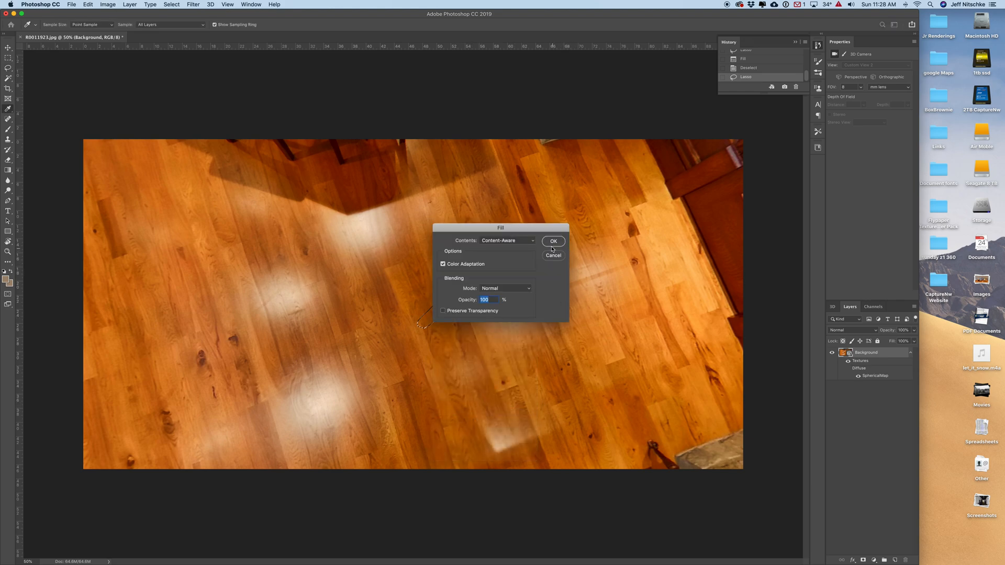
left_click(553, 240)
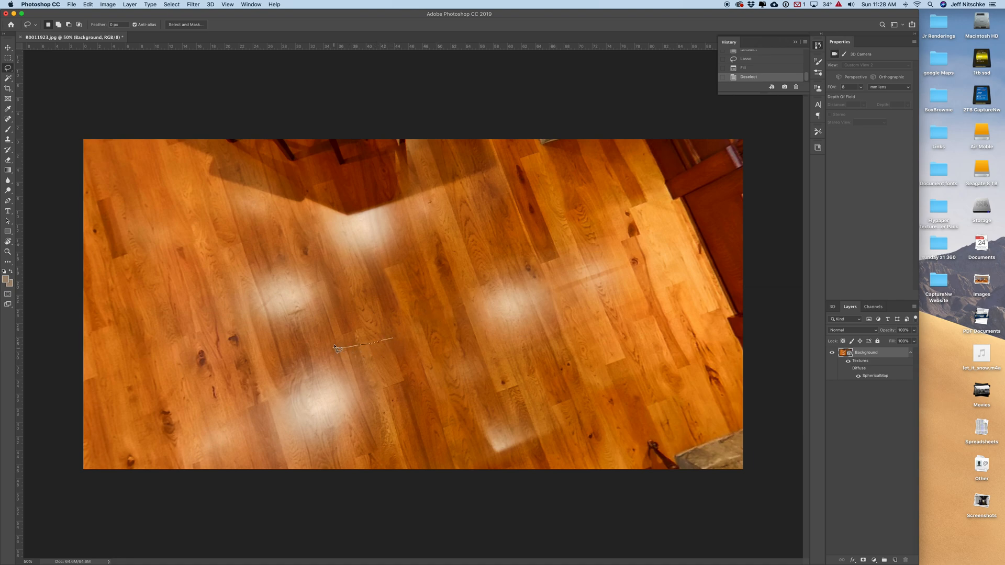
Step: Content-aware fill the leftover streak left of centre, then outline the central patched spot
right_click(359, 343)
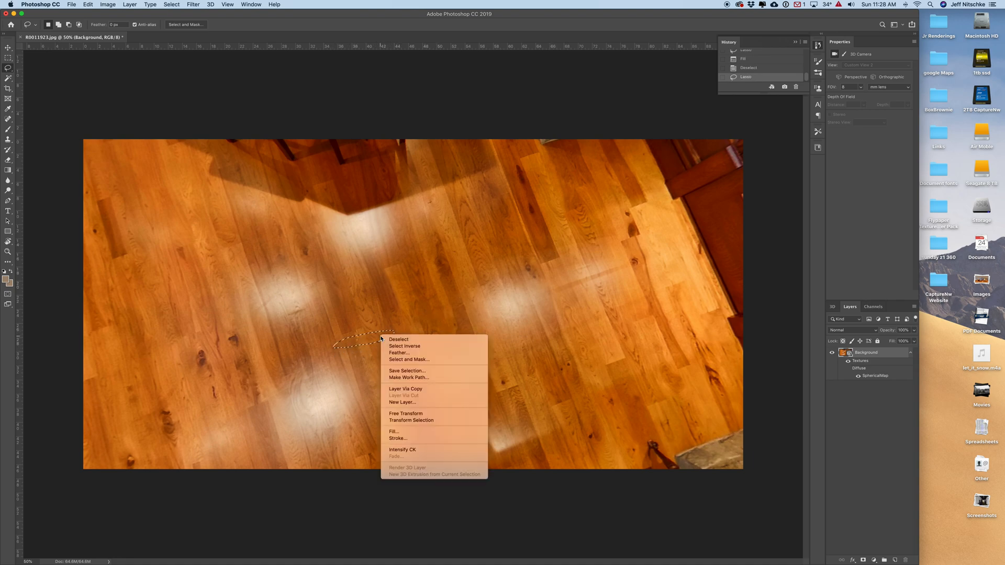
mouse_move(419, 432)
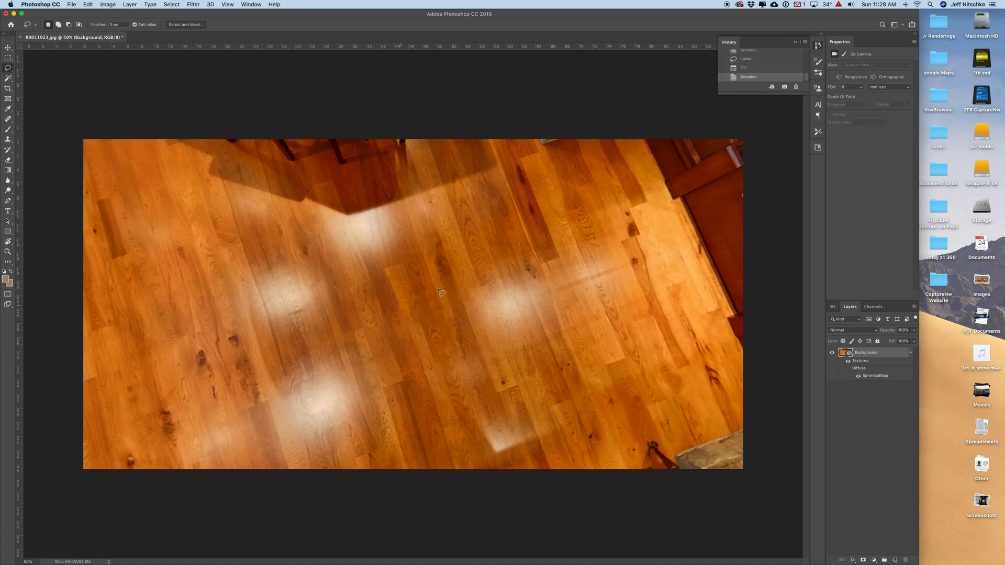
left_click_drag(415, 292, 409, 343)
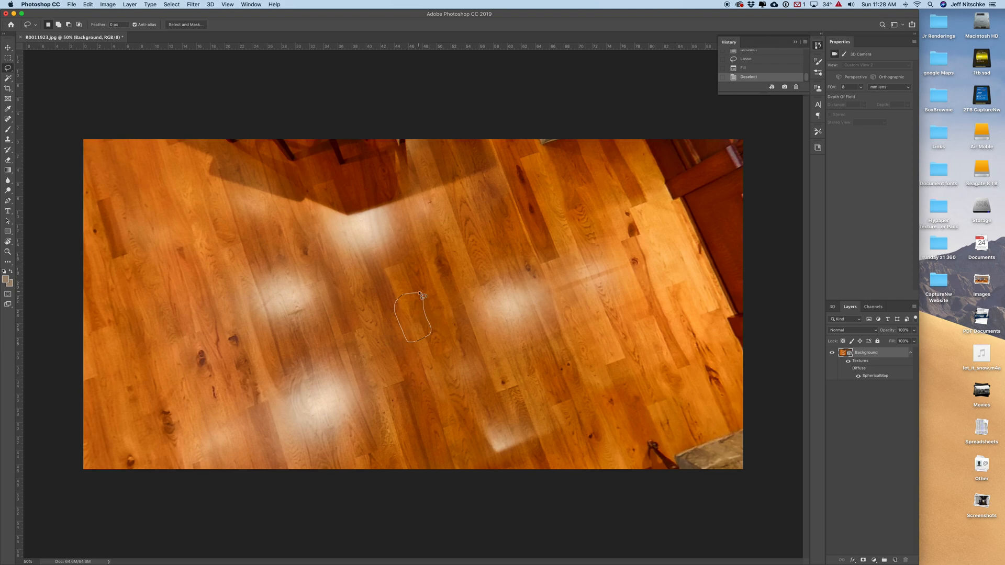
Step: Content-aware fill the central patched spot with floor texture and deselect
right_click(419, 297)
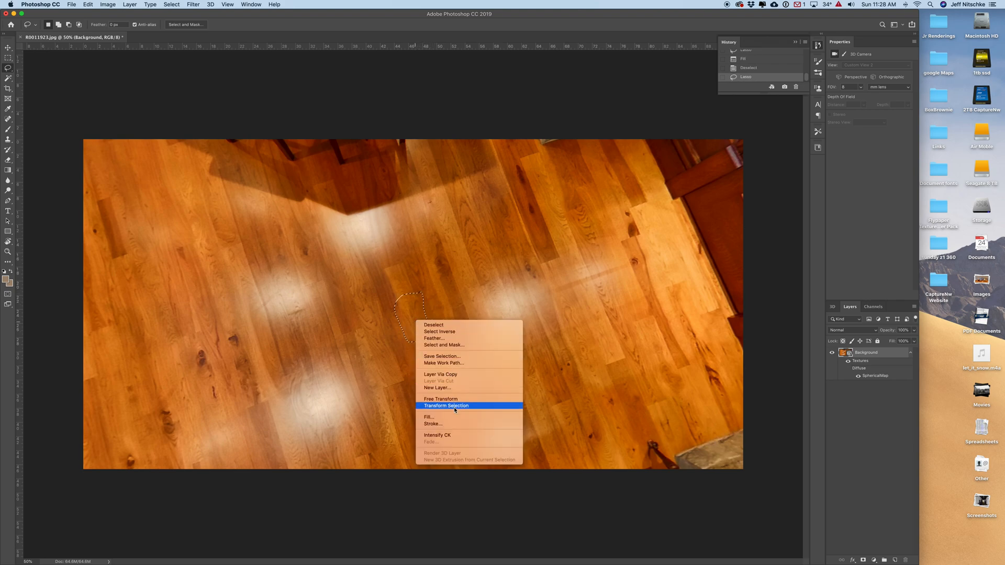
mouse_move(441, 398)
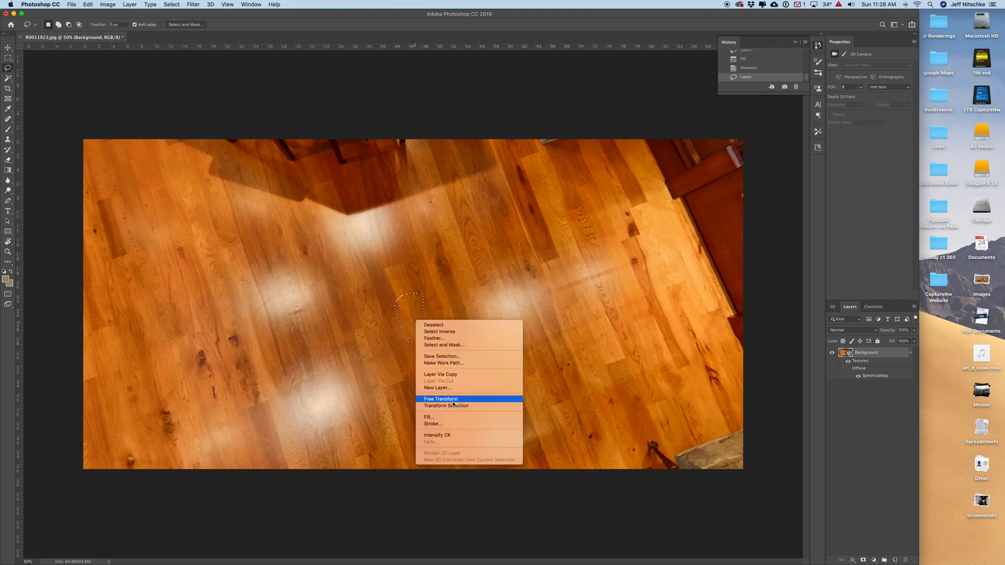
left_click(428, 417)
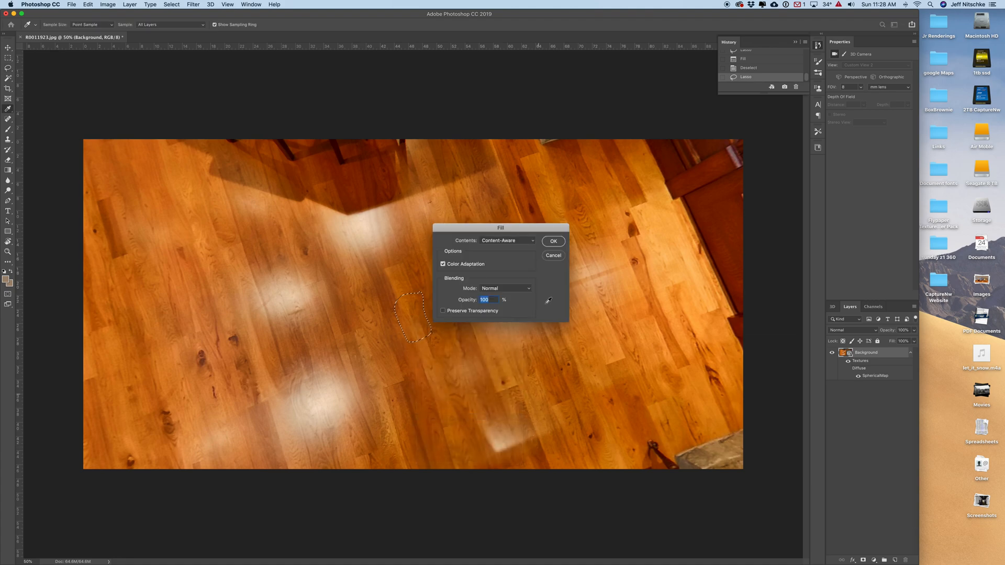
left_click(552, 240)
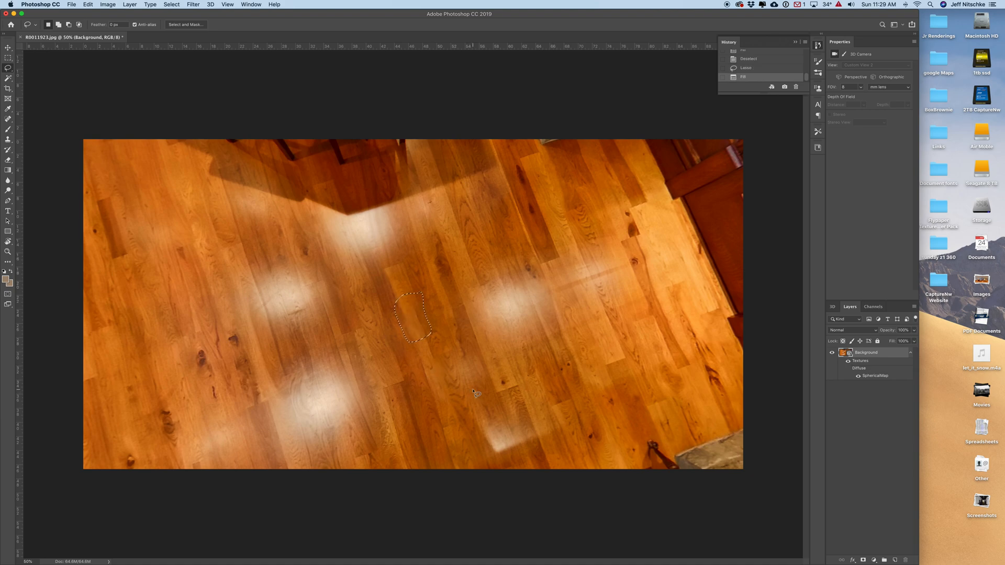
key("cmd+d")
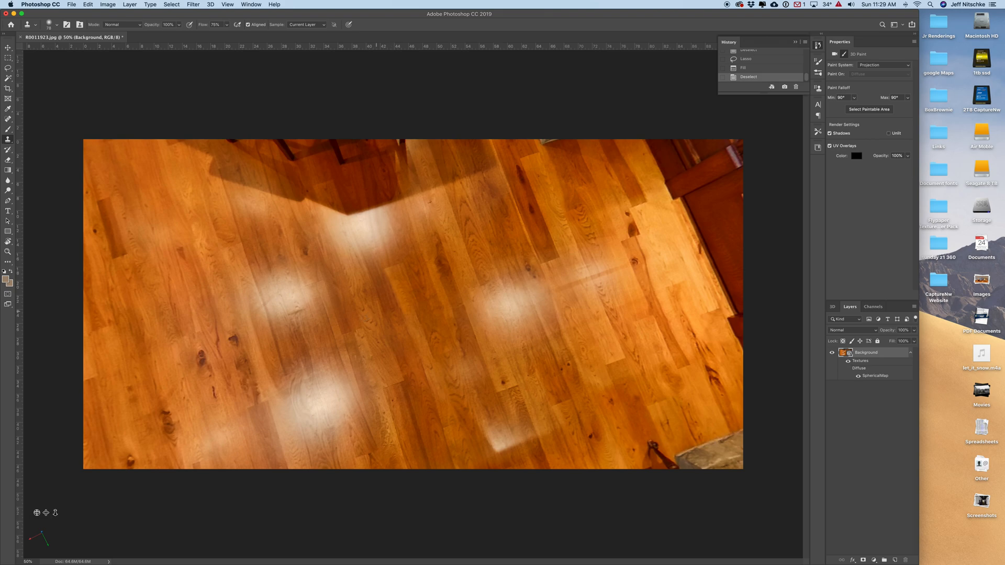
mouse_move(415, 286)
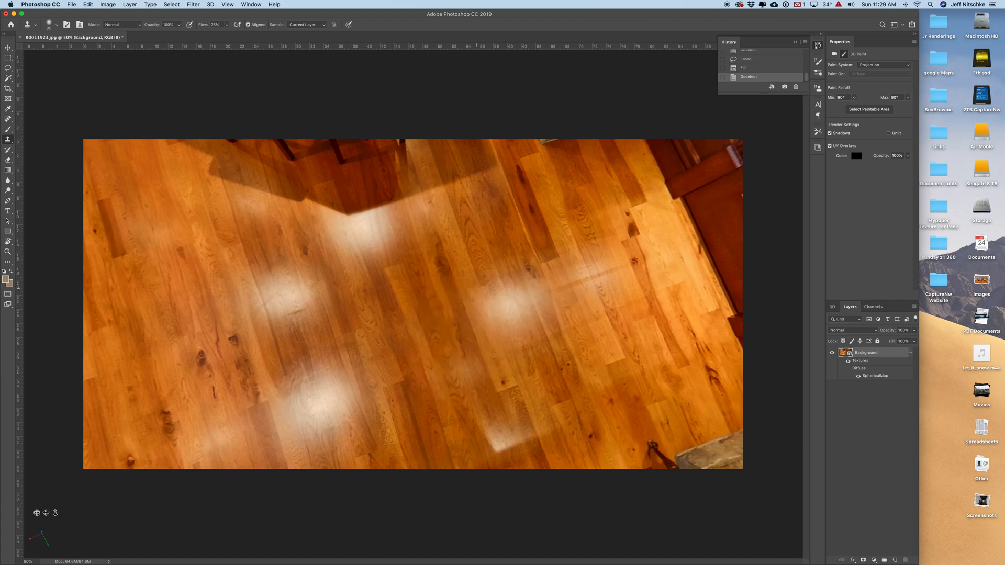
mouse_move(408, 276)
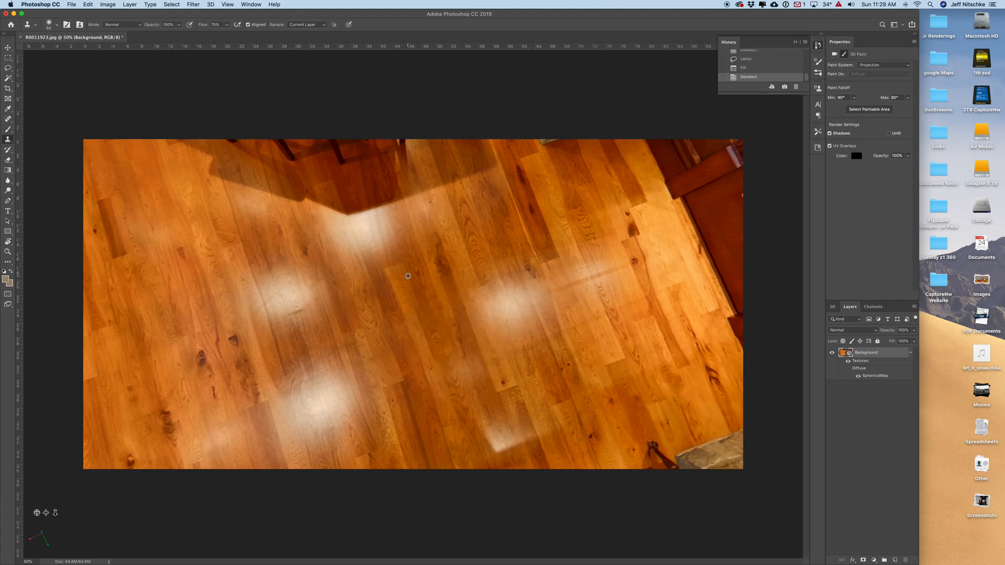
mouse_move(416, 309)
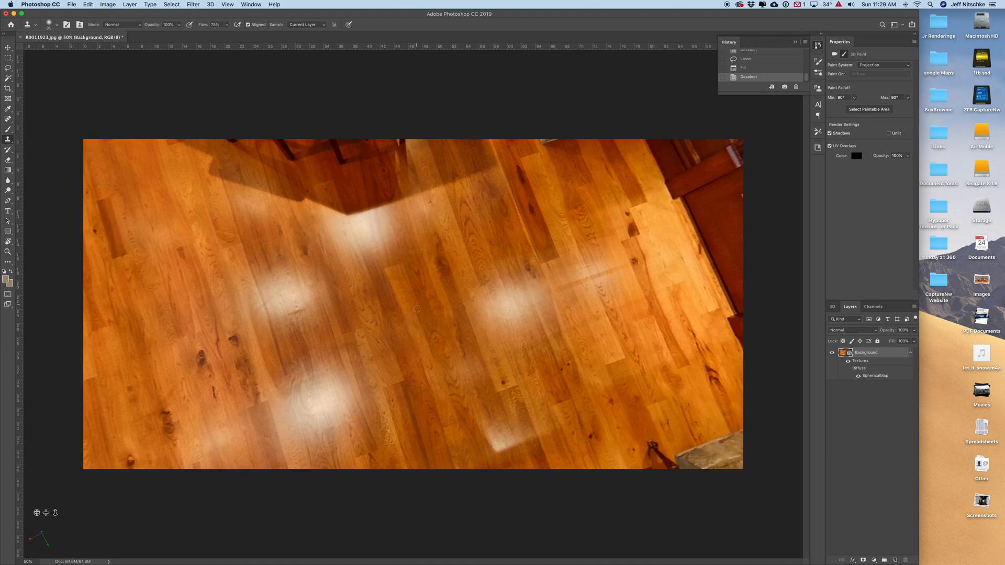
mouse_move(412, 291)
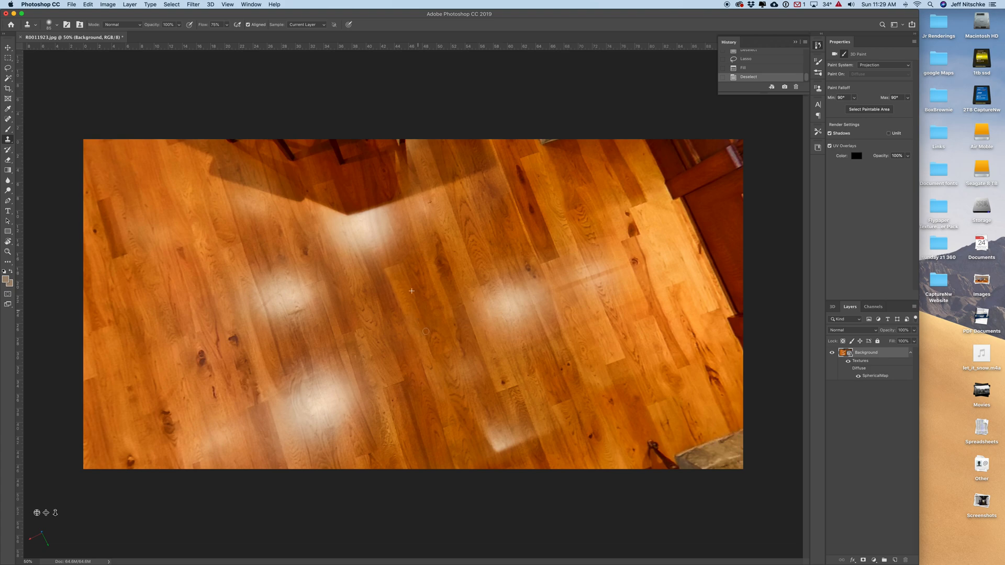
mouse_move(420, 317)
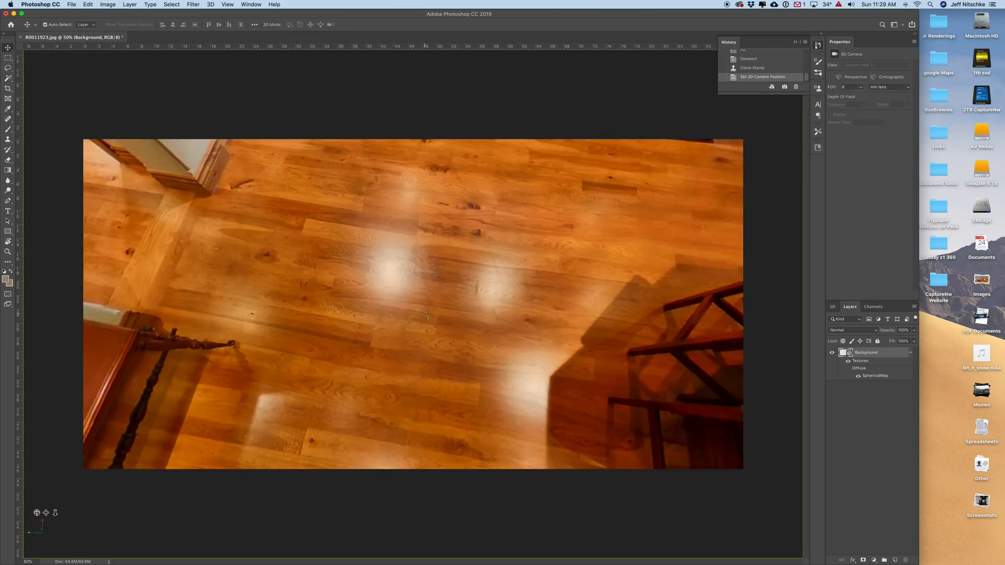
Step: Rotate the 3D camera up from the floor to face the sofa, fireplace and piano
left_click_drag(425, 314, 473, 397)
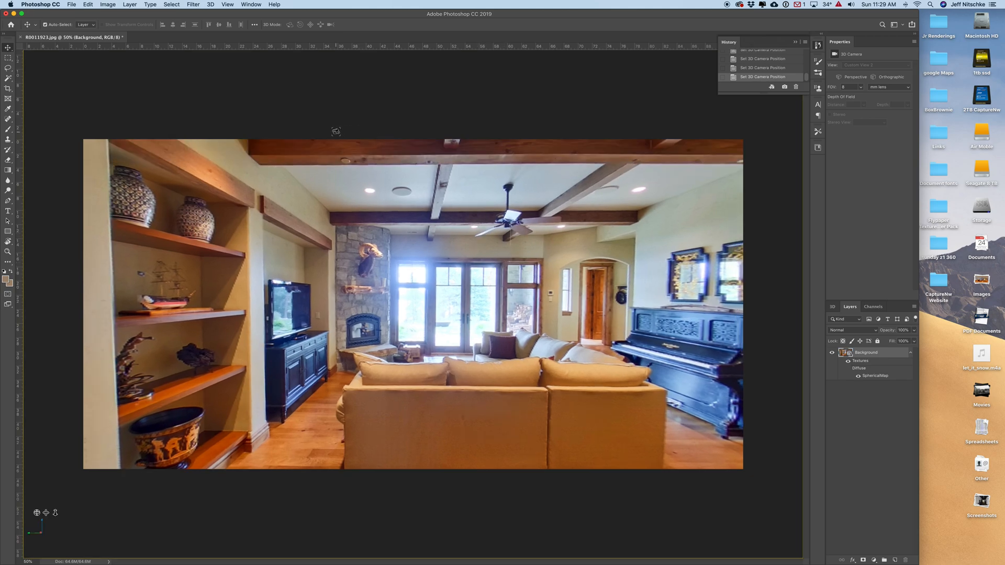
Step: Start Export Panorama to bring up the JPEG save dialog
left_click(211, 5)
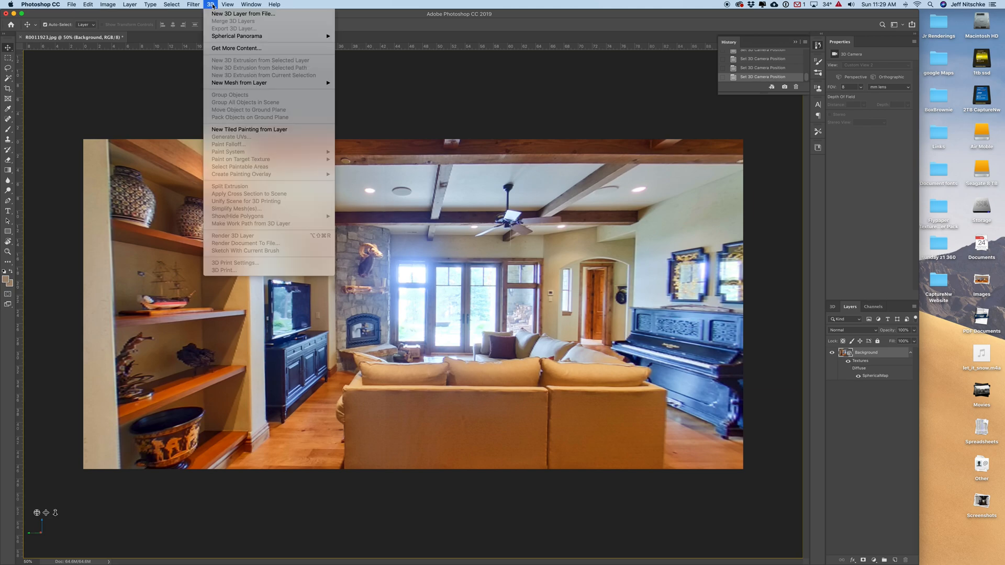
mouse_move(236, 36)
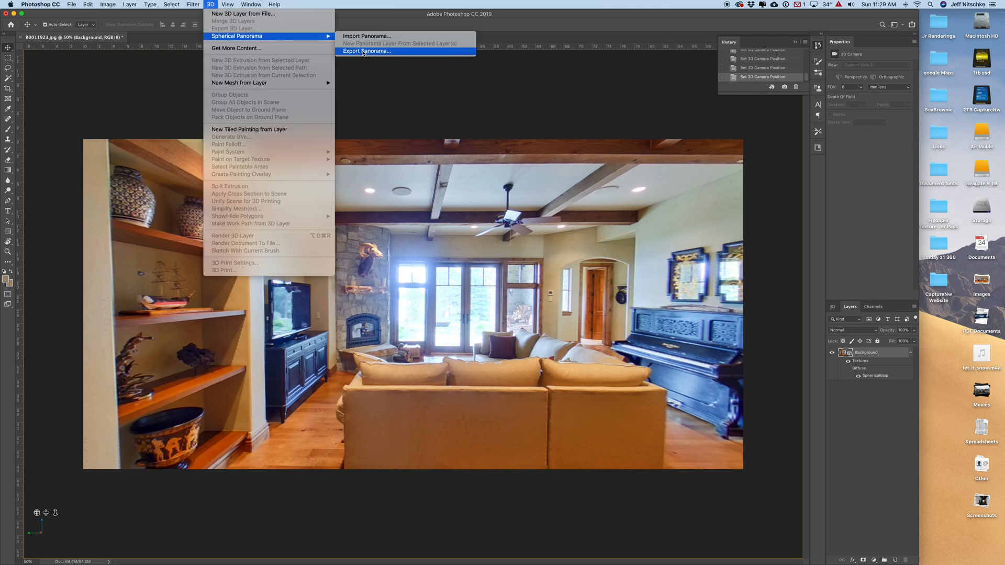
left_click(366, 51)
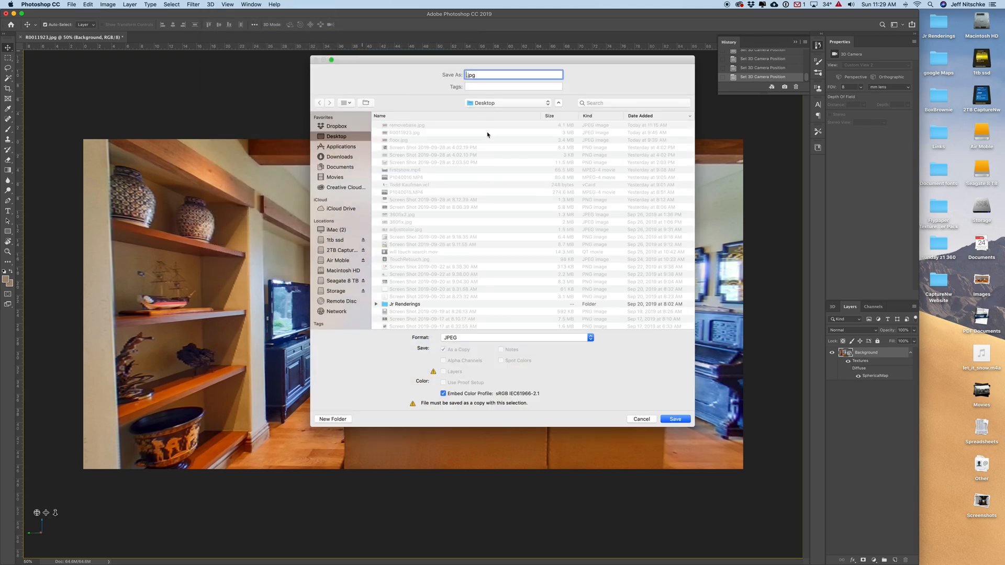